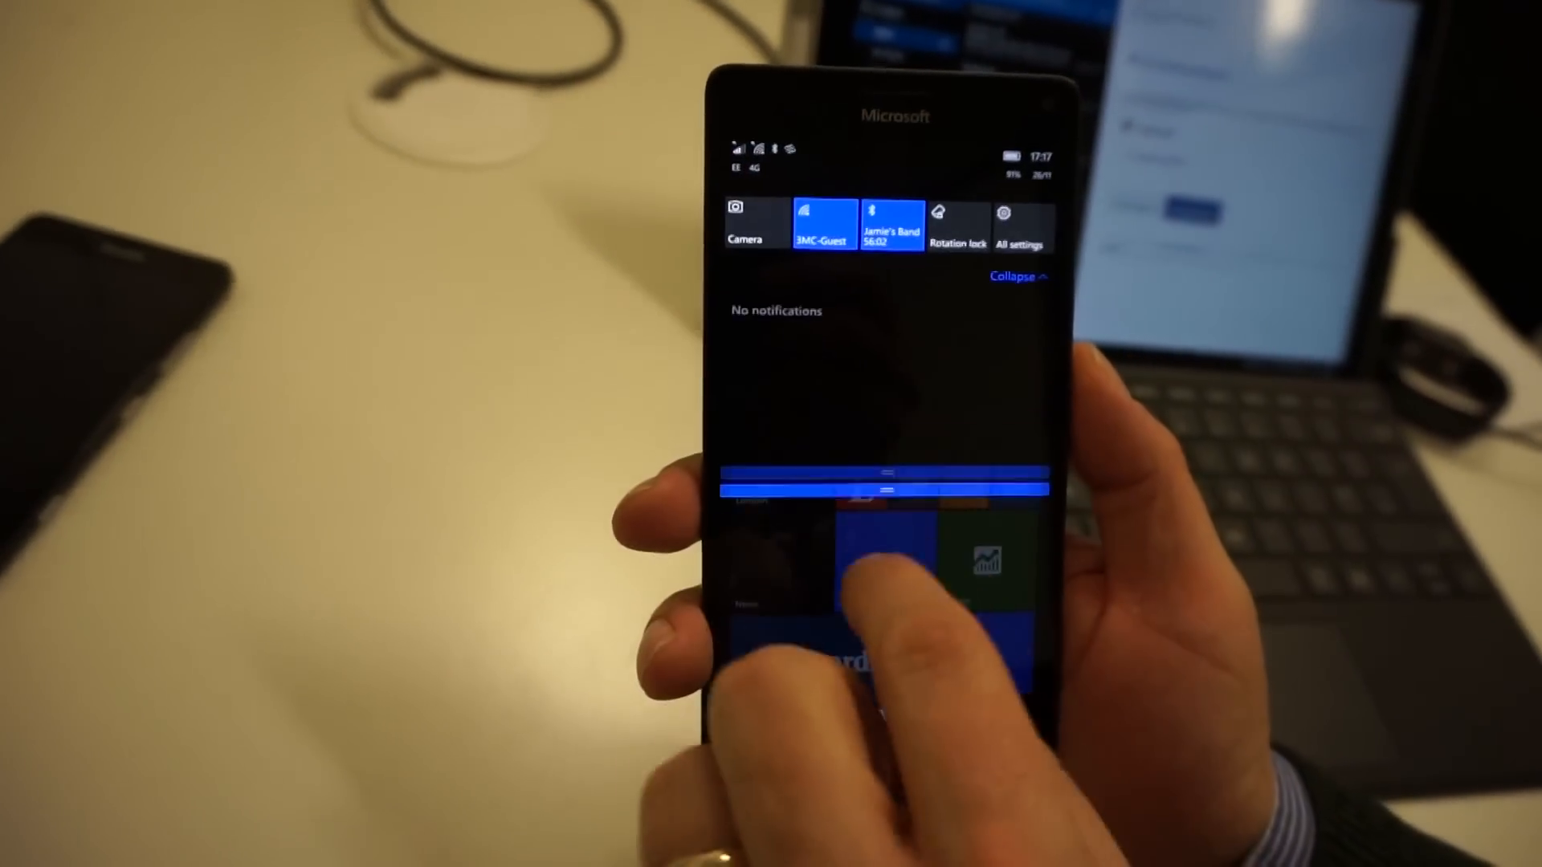
# Step: Open the phone's Action Center to show the quick action tiles with no notifications
pyautogui.click(1021, 222)
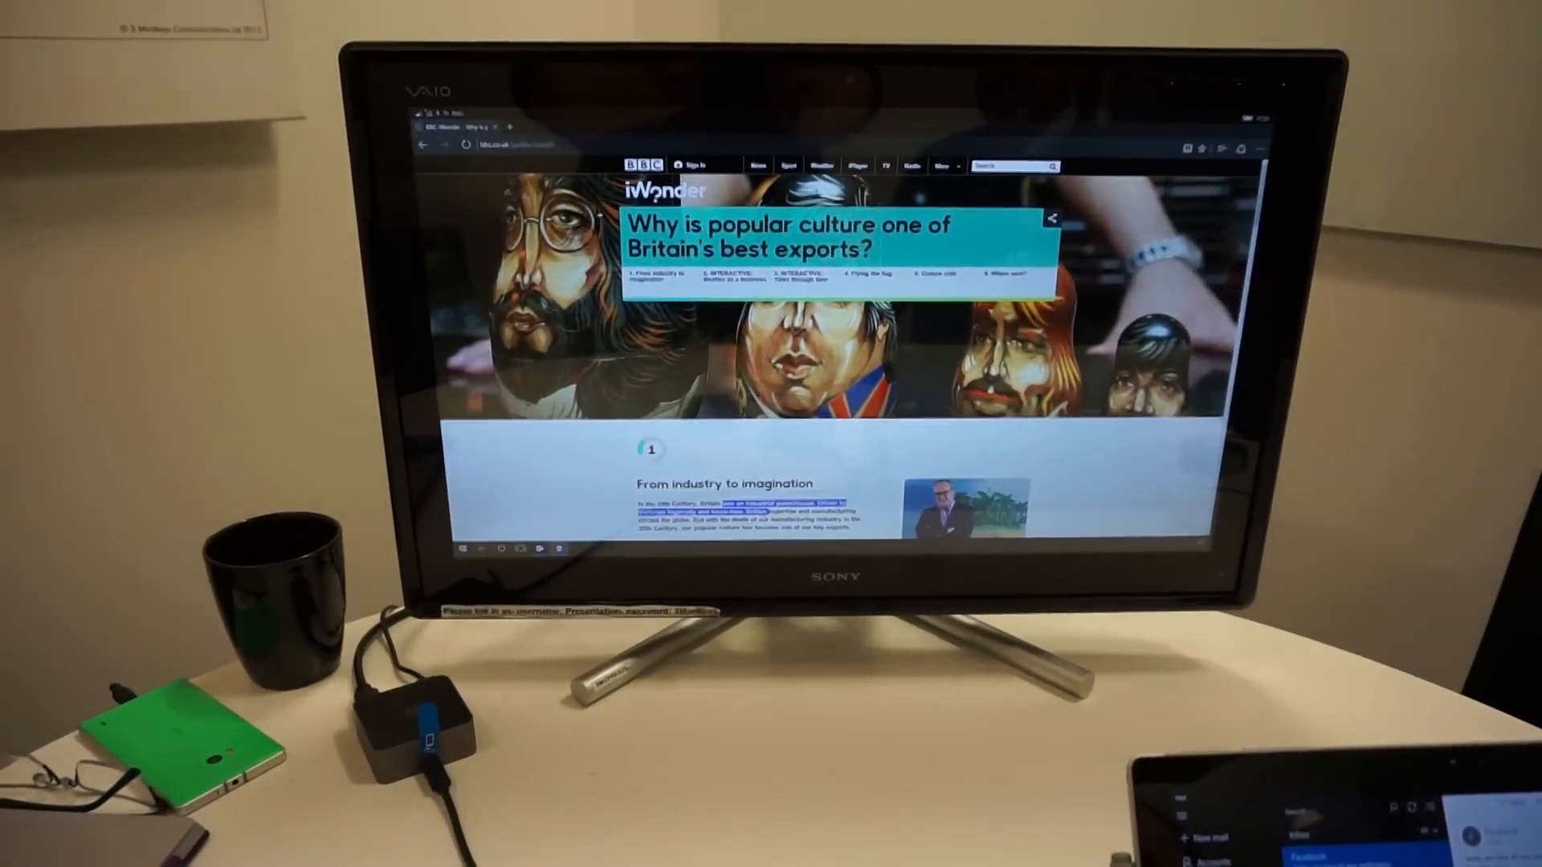
# Step: Bring up the context menu on the selected 'From industry to imagination' paragraph text
pyautogui.rightClick(737, 512)
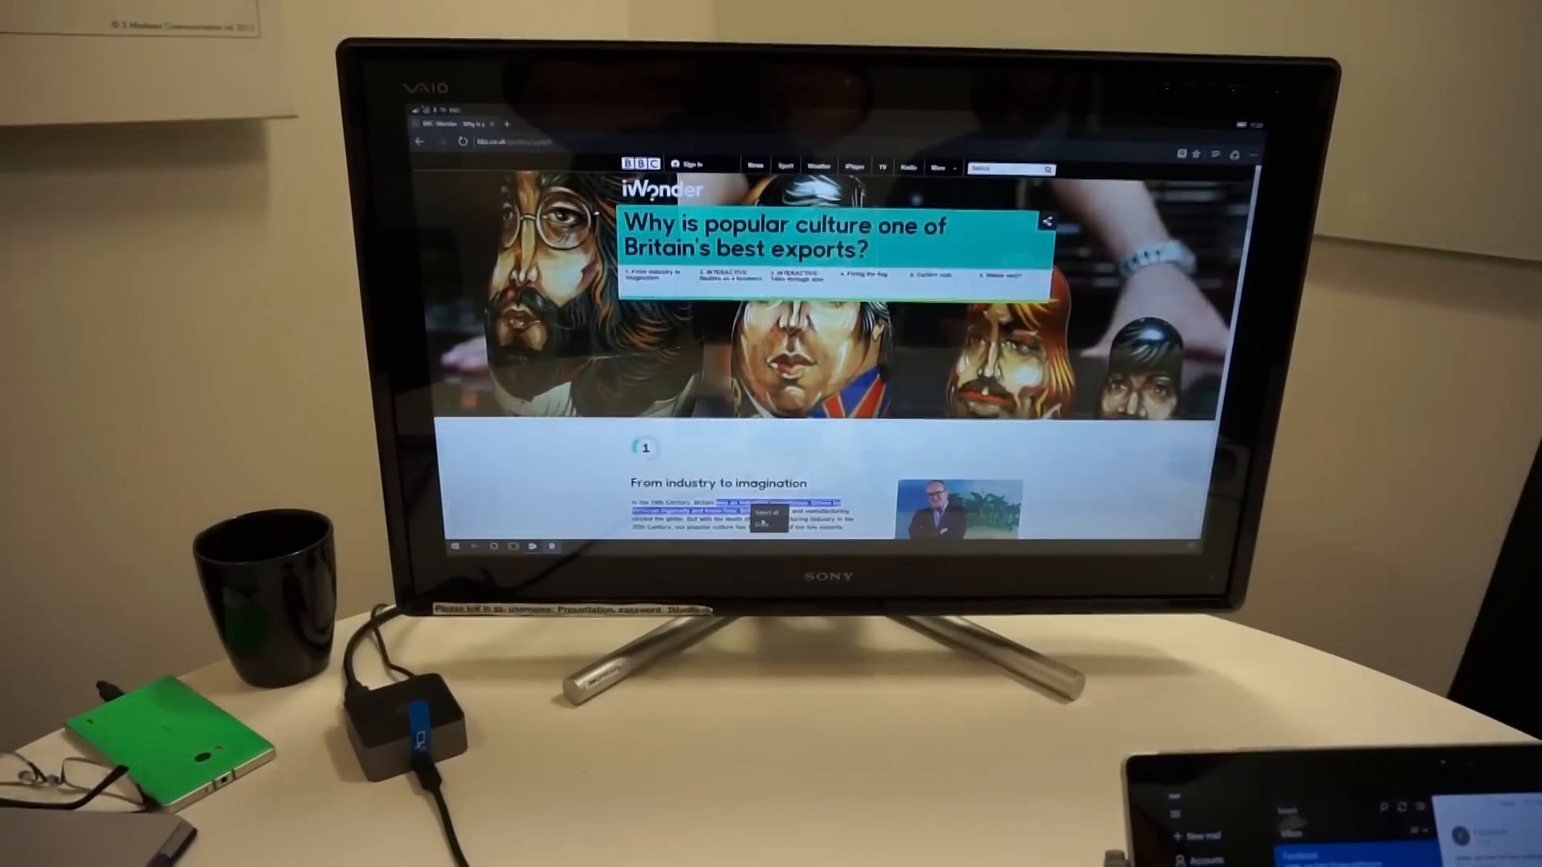